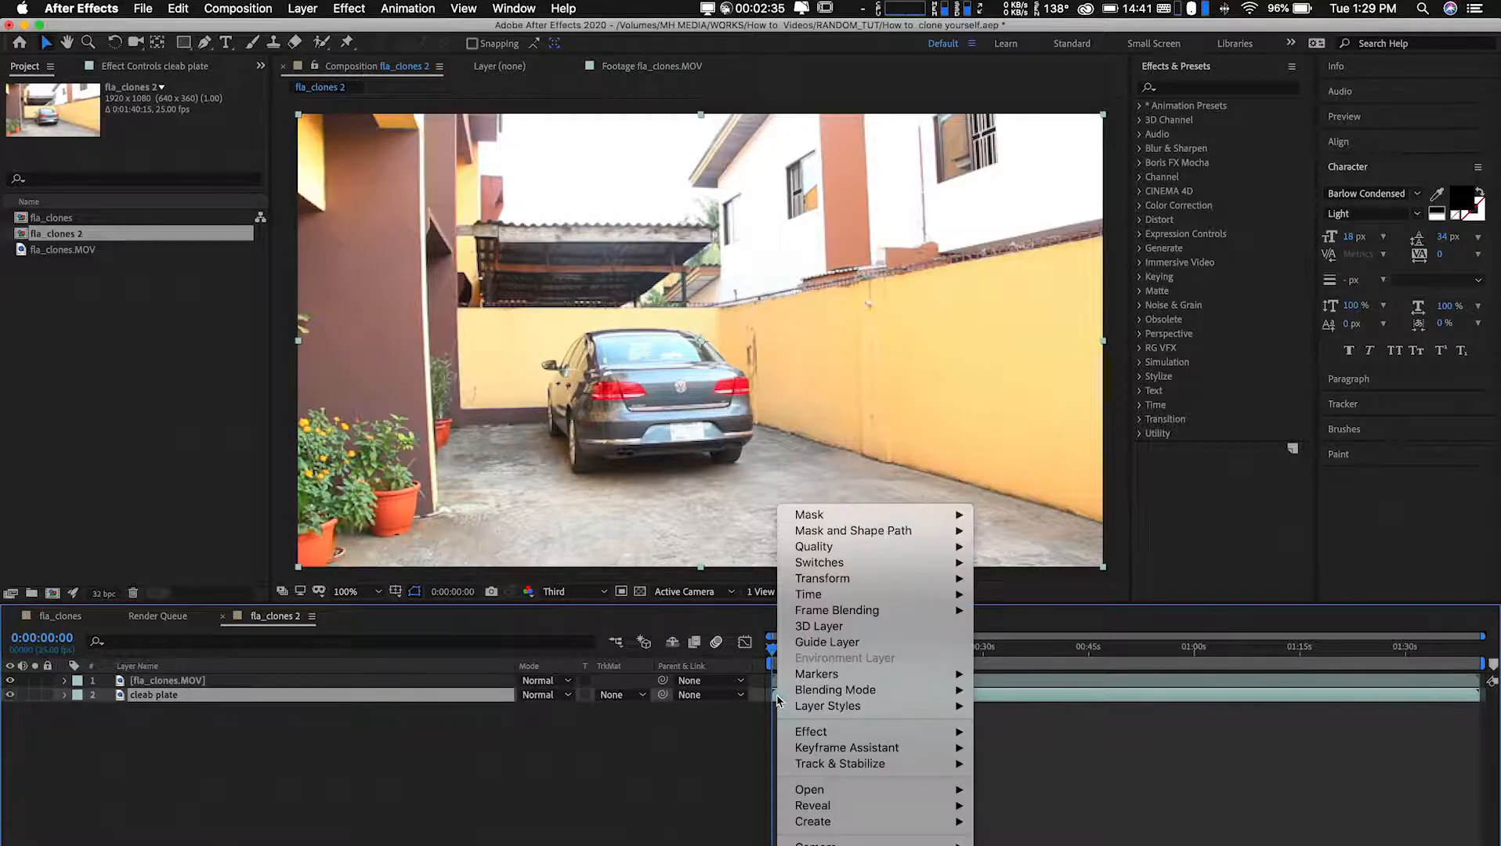
mouse_move(808, 594)
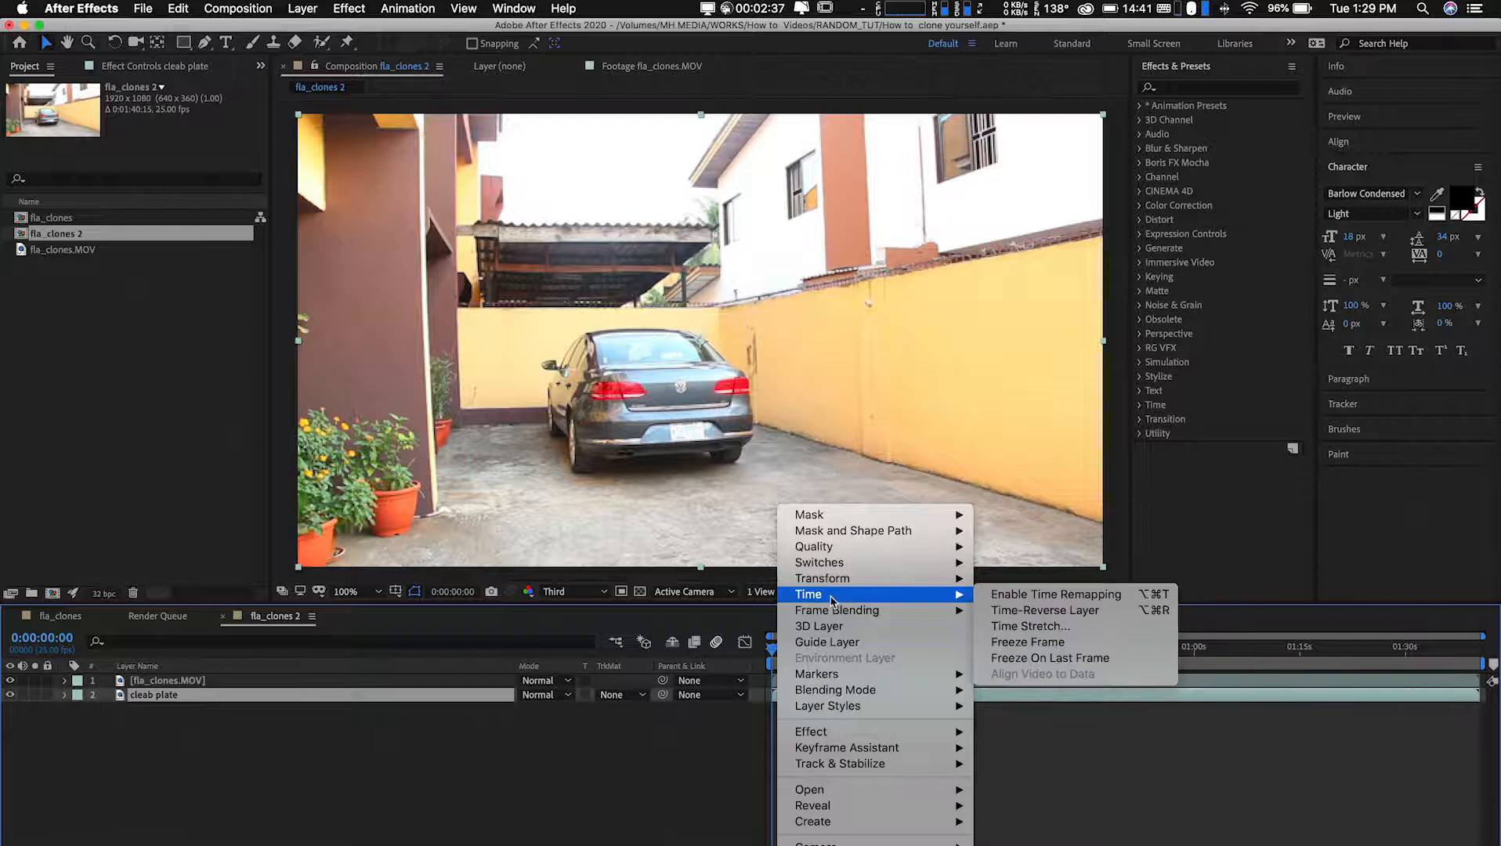
mouse_move(821, 579)
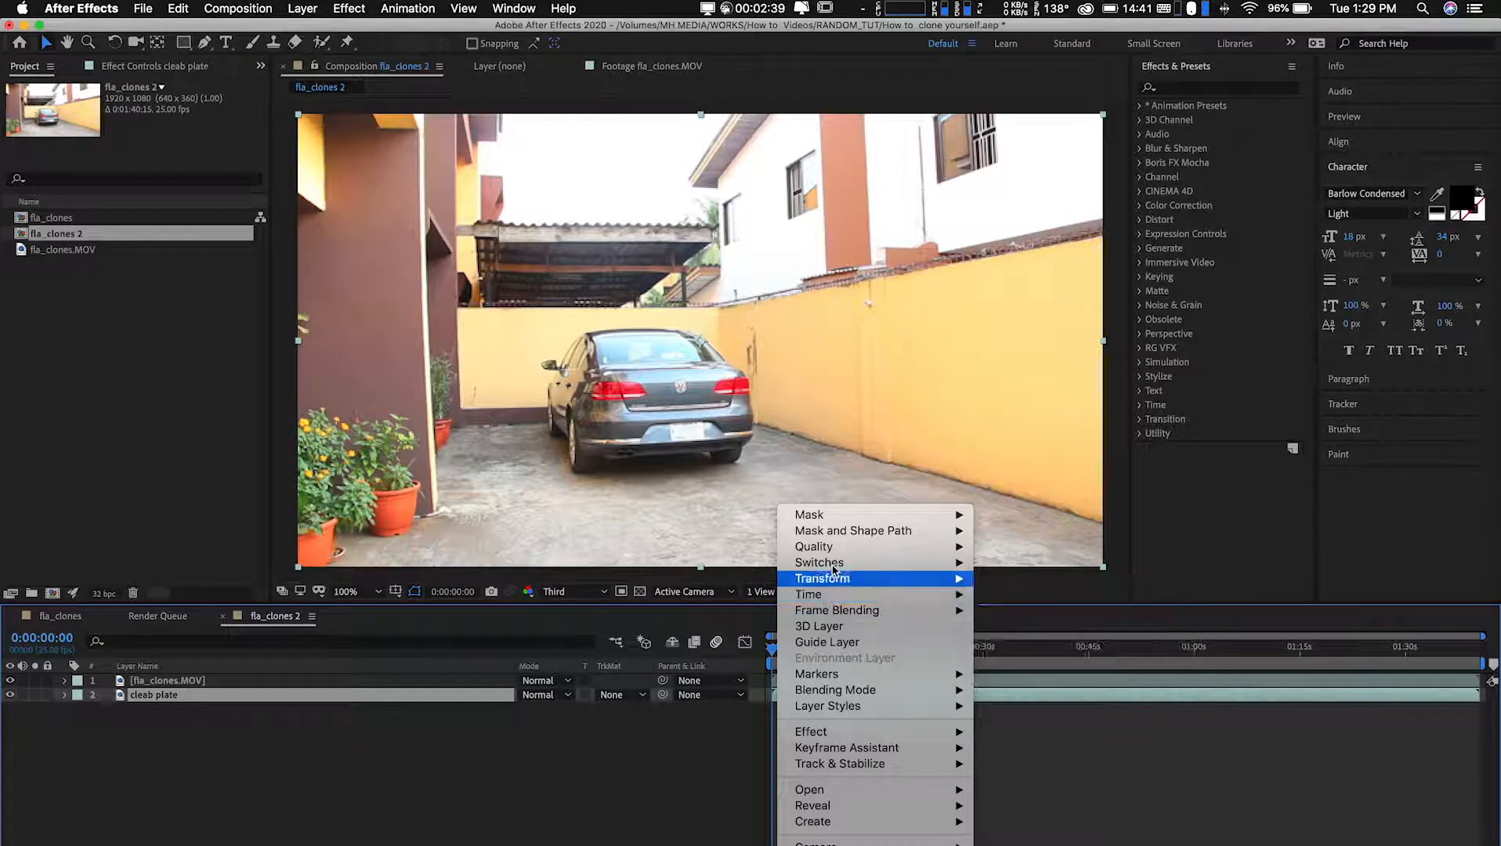
mouse_move(808, 595)
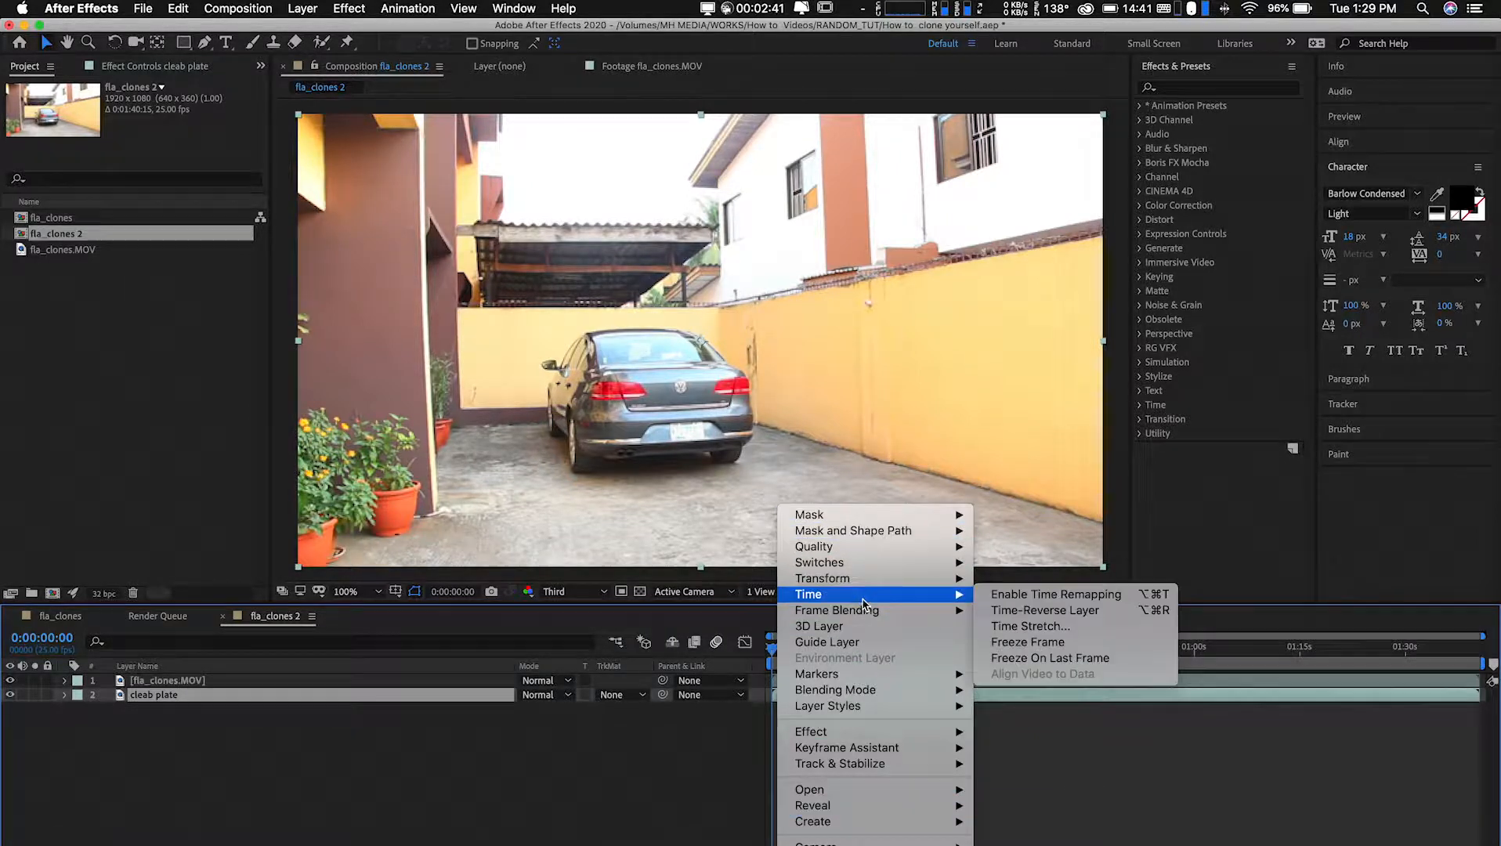
mouse_move(1026, 642)
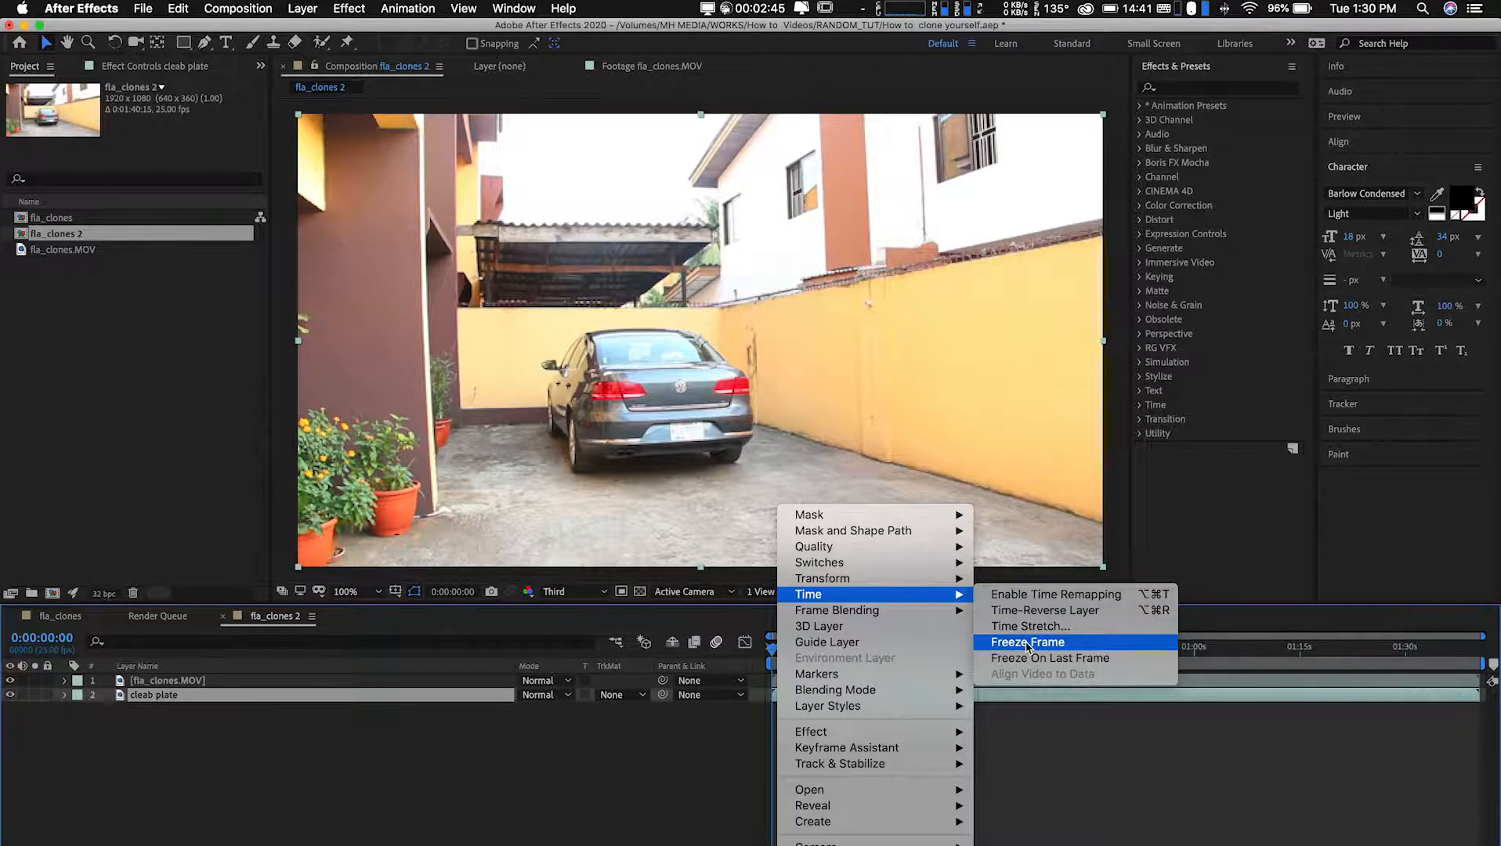
Freeze the 'cleab plate' layer on the current frame, adding a Time Remap property.
click(1027, 643)
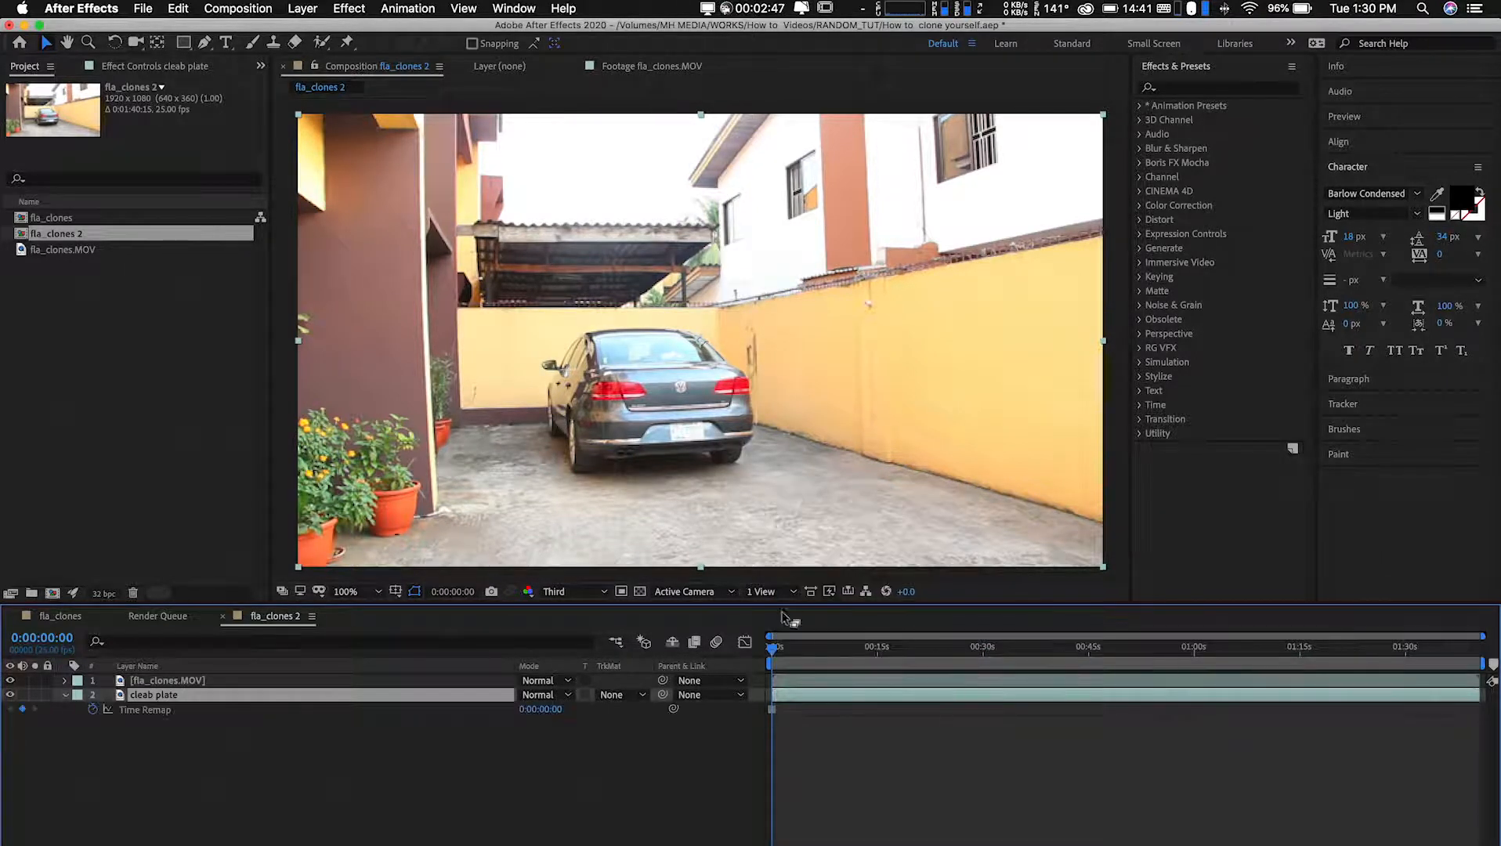